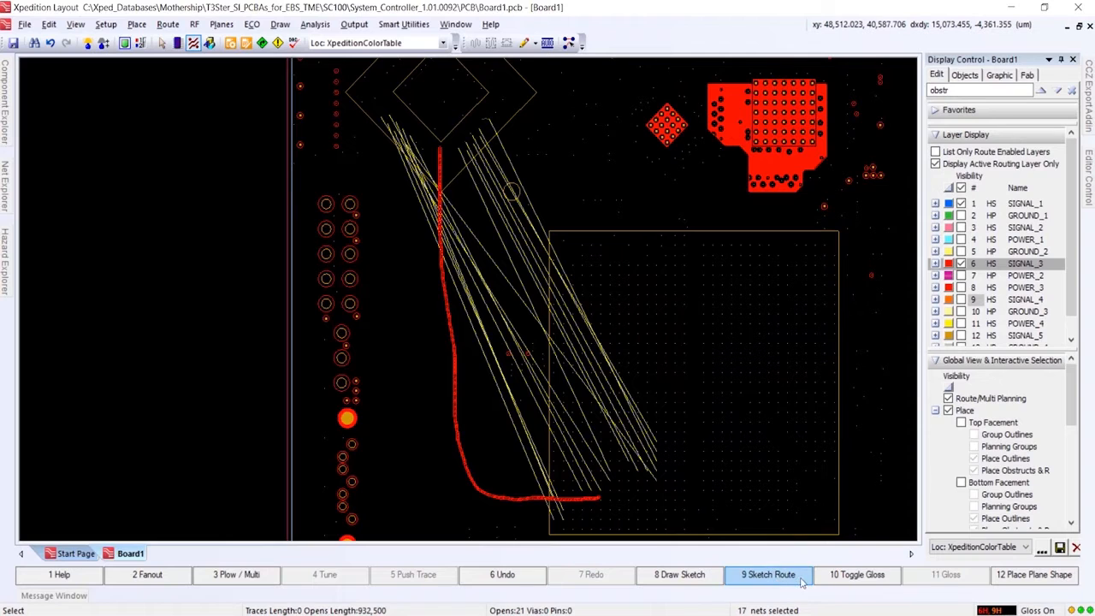
# Sketch Route the selected SIGNAL_3 nets along the drawn red path into the component area
pyautogui.click(767, 574)
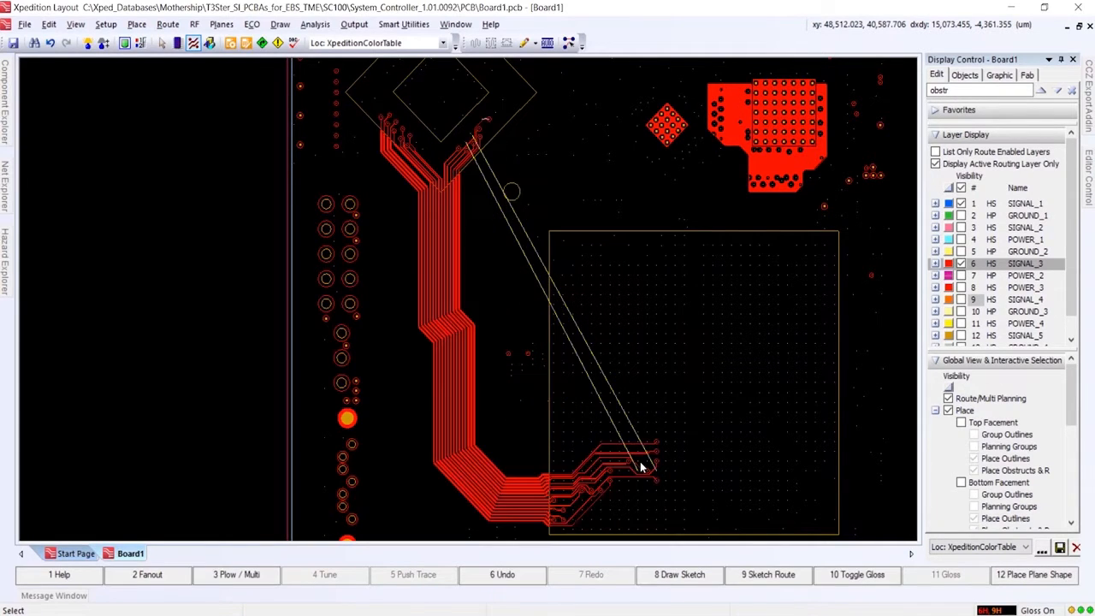
# Switch the F9 routing mode from Sketch Route to Hug Route
pyautogui.click(767, 574)
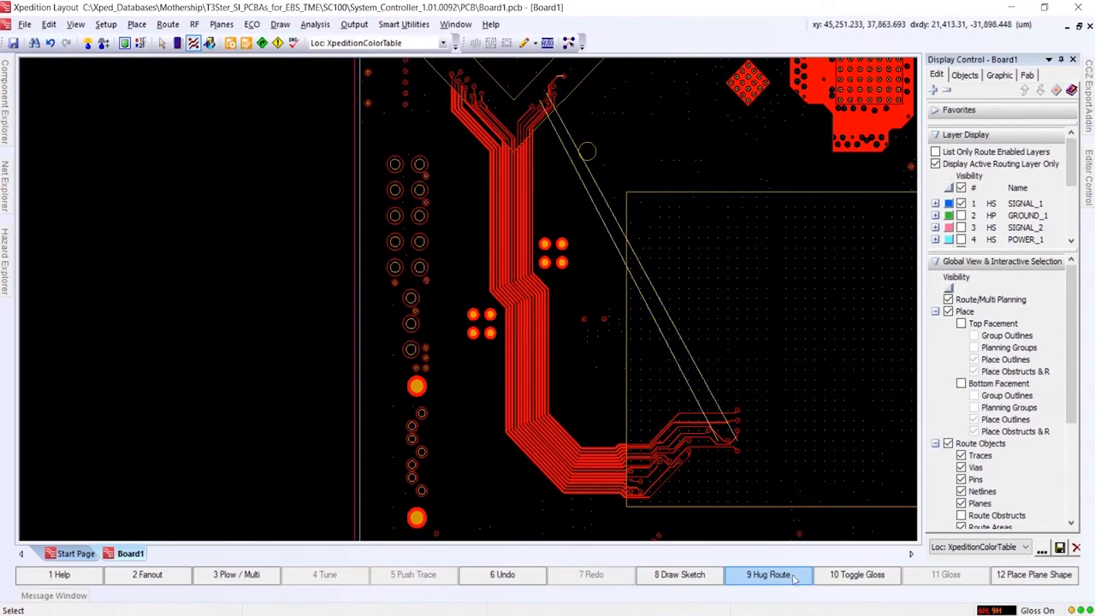
# Enable trace shove and via shove under Push & Shove in the Route settings
pyautogui.click(768, 574)
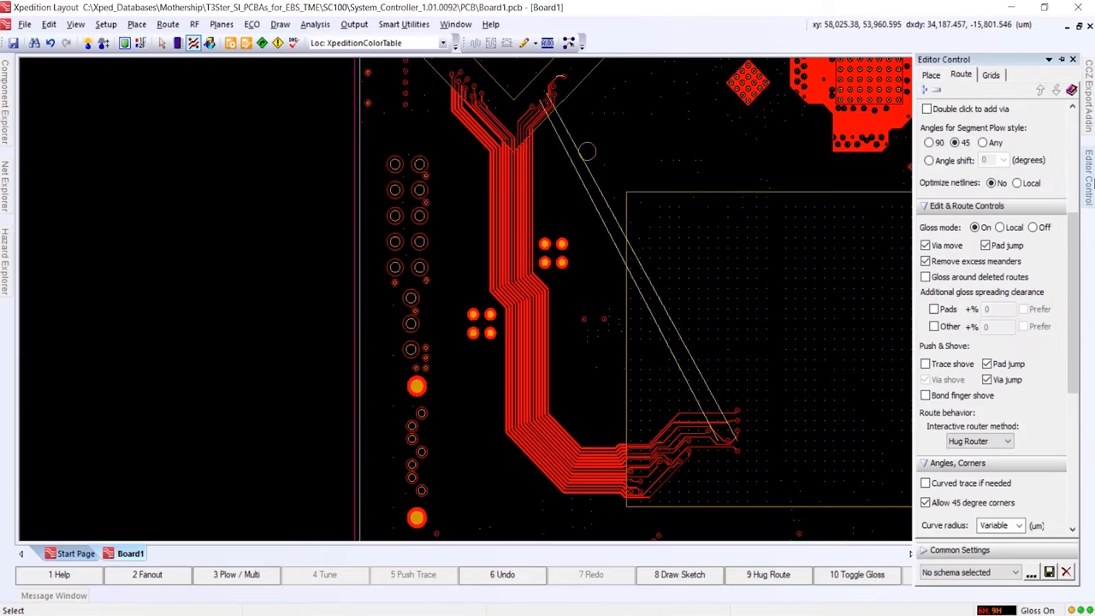
pyautogui.scroll(-3)
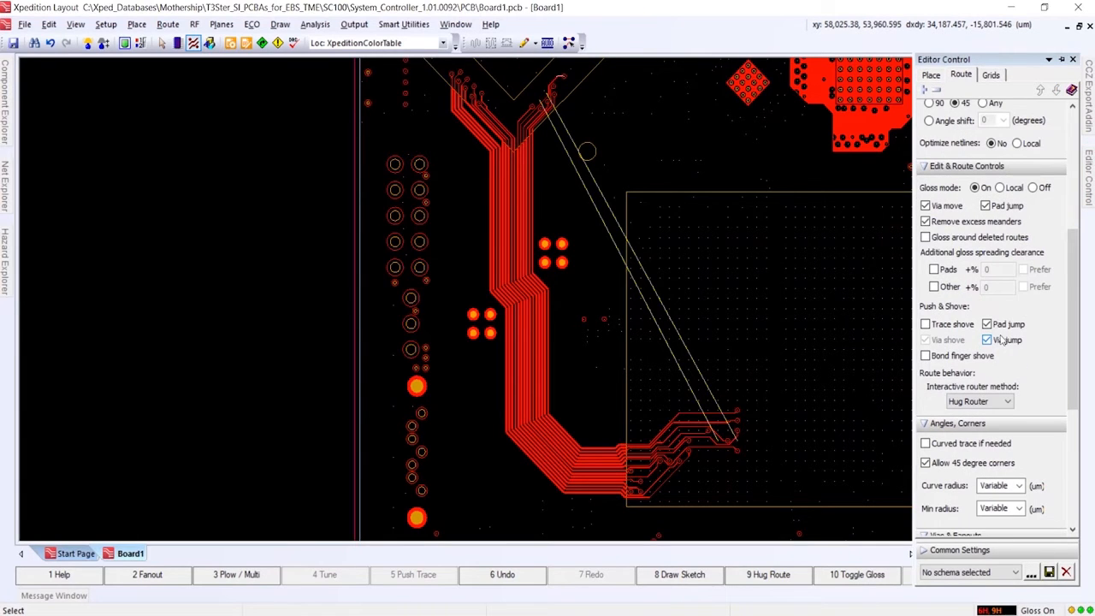
pyautogui.click(925, 323)
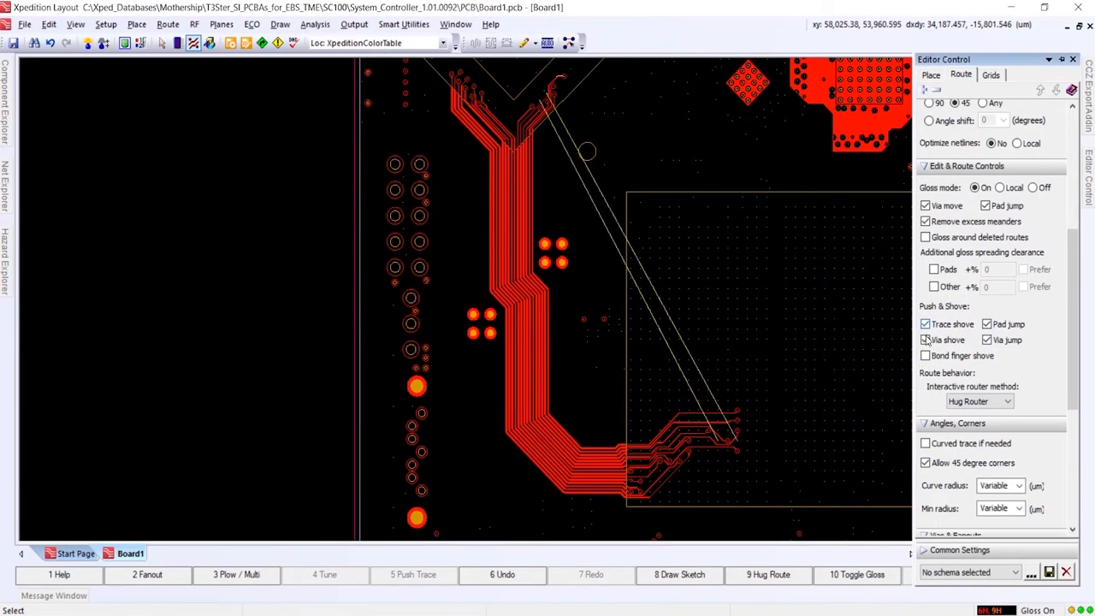
pyautogui.click(925, 339)
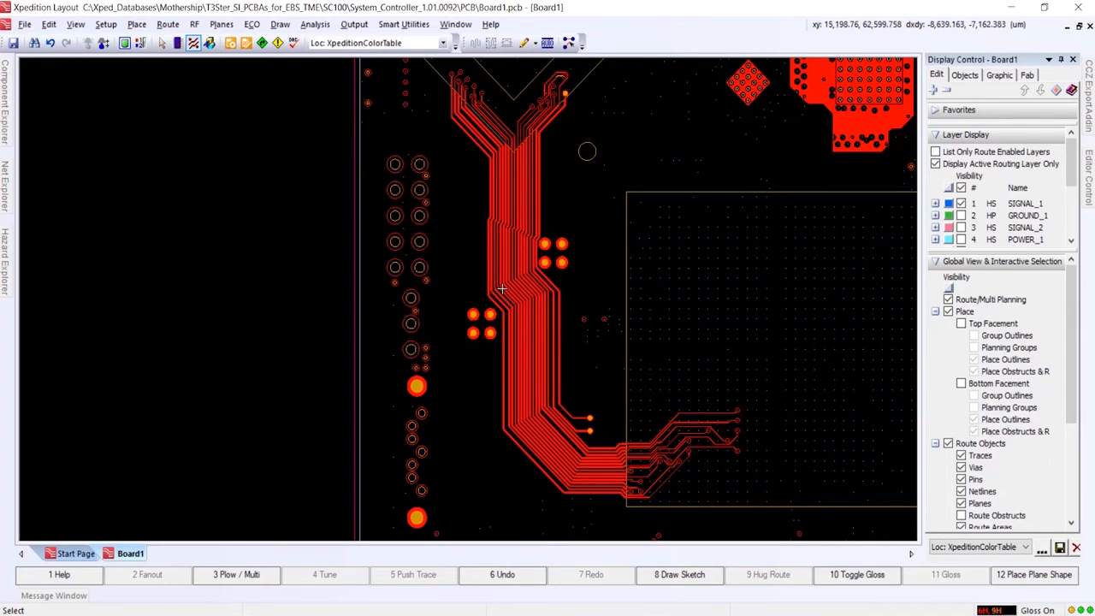
pyautogui.moveTo(499, 285)
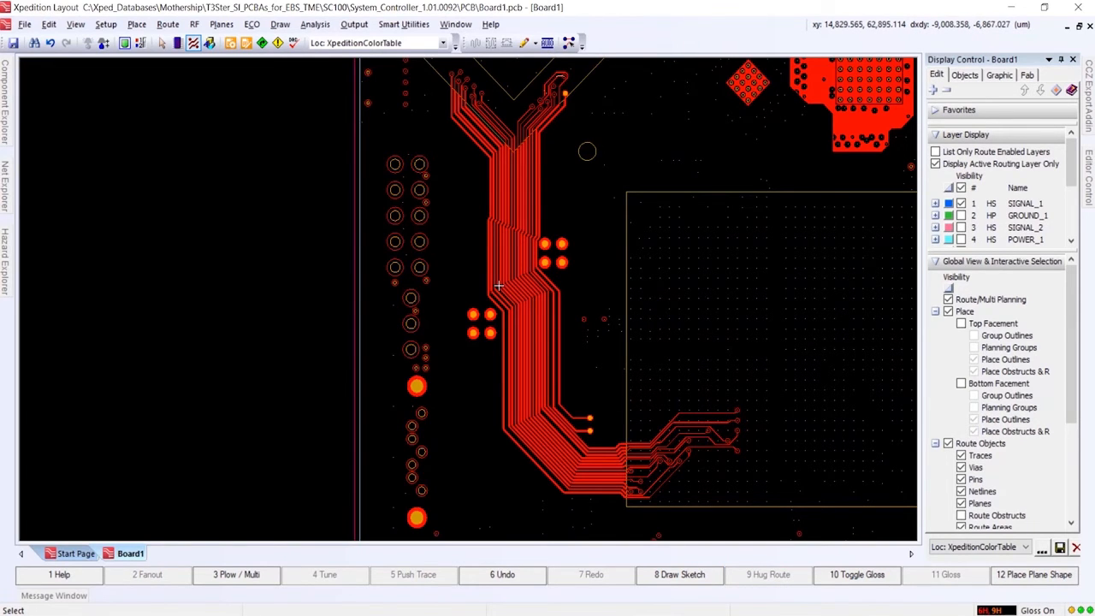